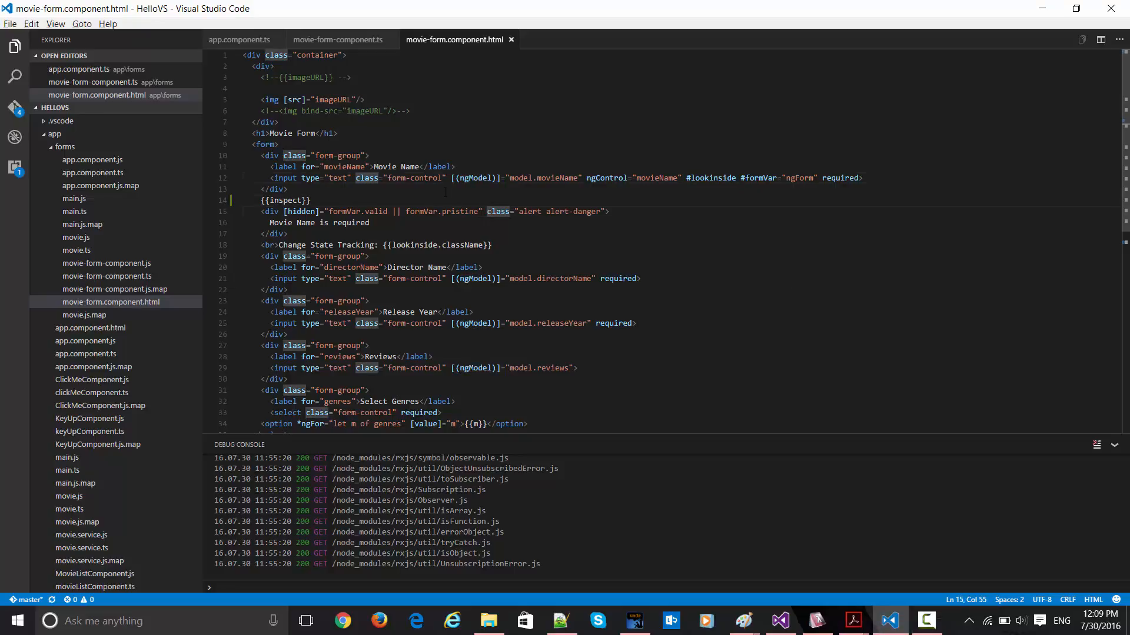
Step: Highlight the ngModel and movieName bindings in the template, then show movie-form-component.ts
{"action": "left_click", "coordinate": [312, 201]}
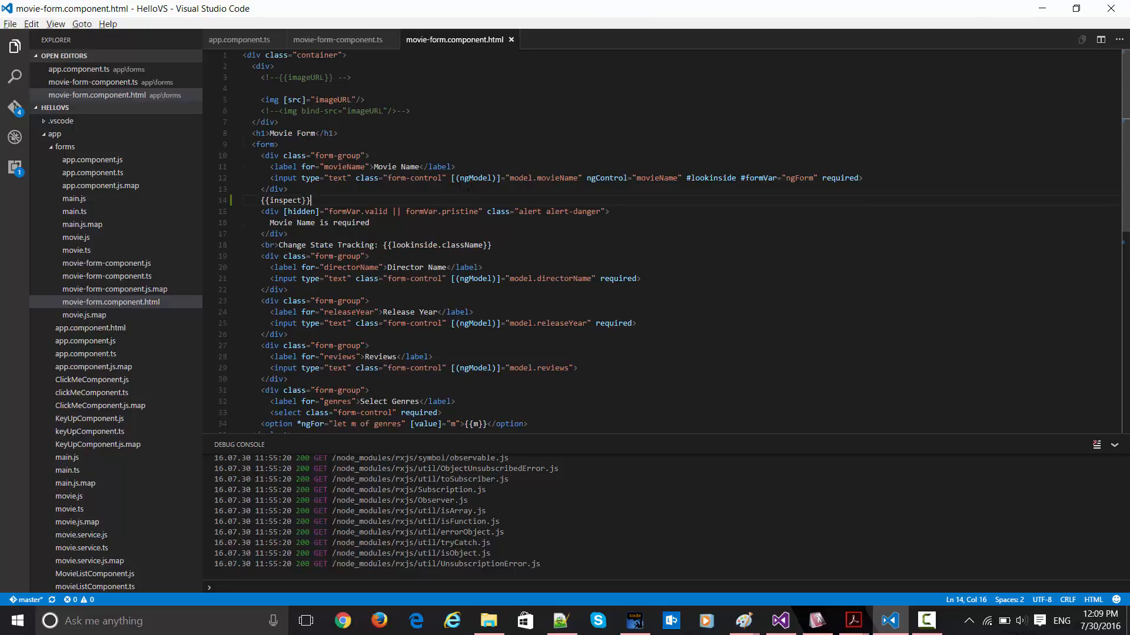
{"action": "double_click", "coordinate": [471, 178]}
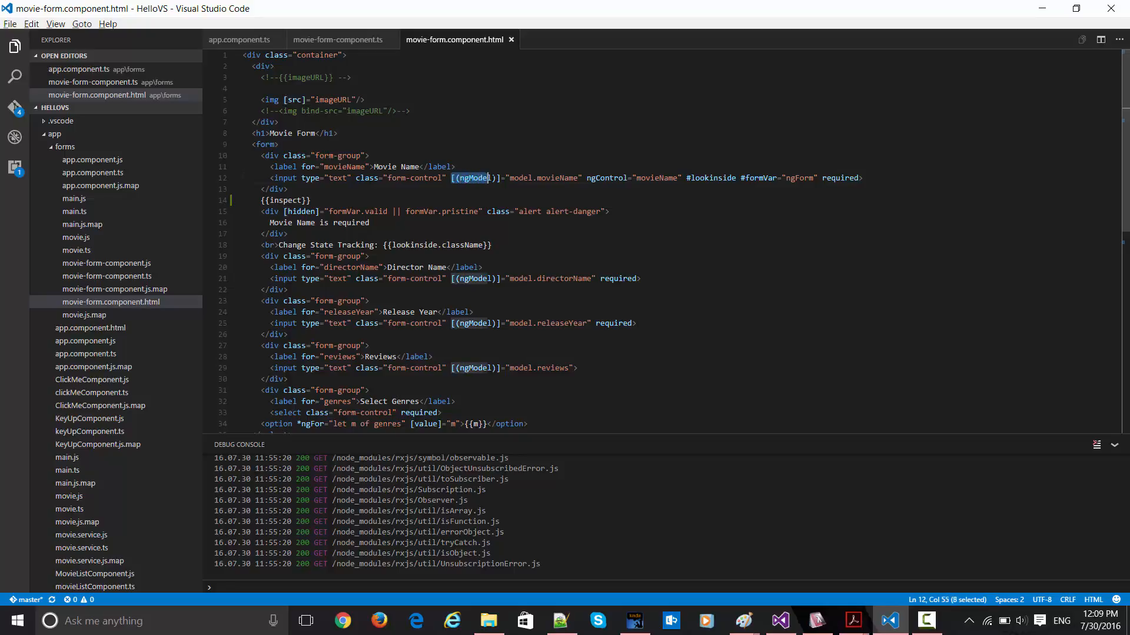
{"action": "left_click", "coordinate": [288, 189]}
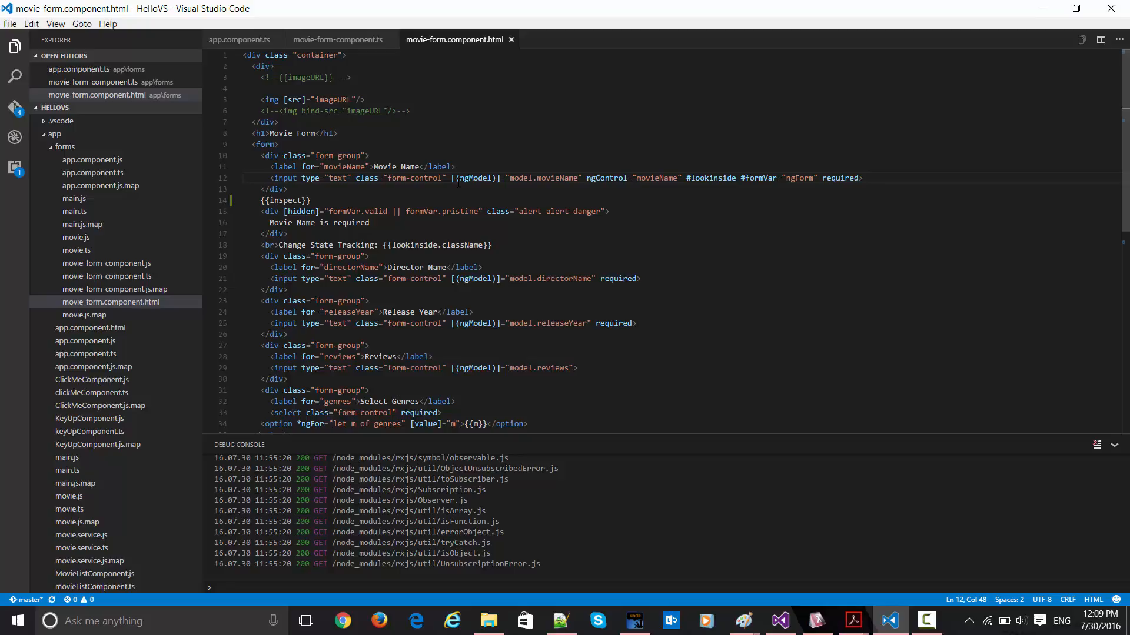
{"action": "double_click", "coordinate": [473, 177]}
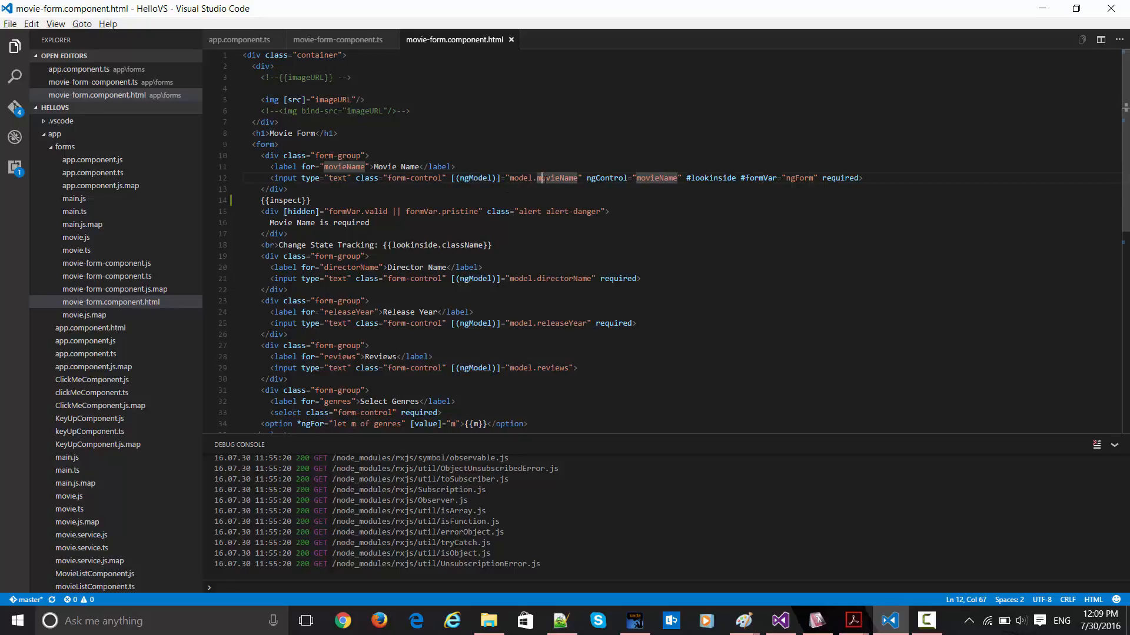
{"action": "left_click", "coordinate": [272, 189]}
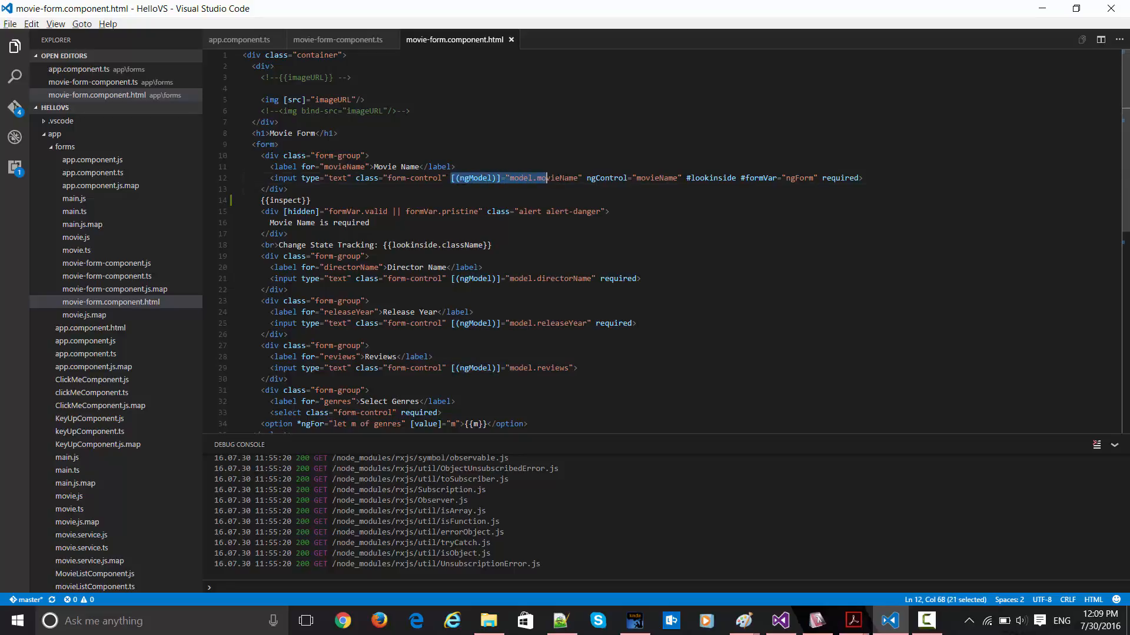
{"action": "left_click", "coordinate": [270, 189]}
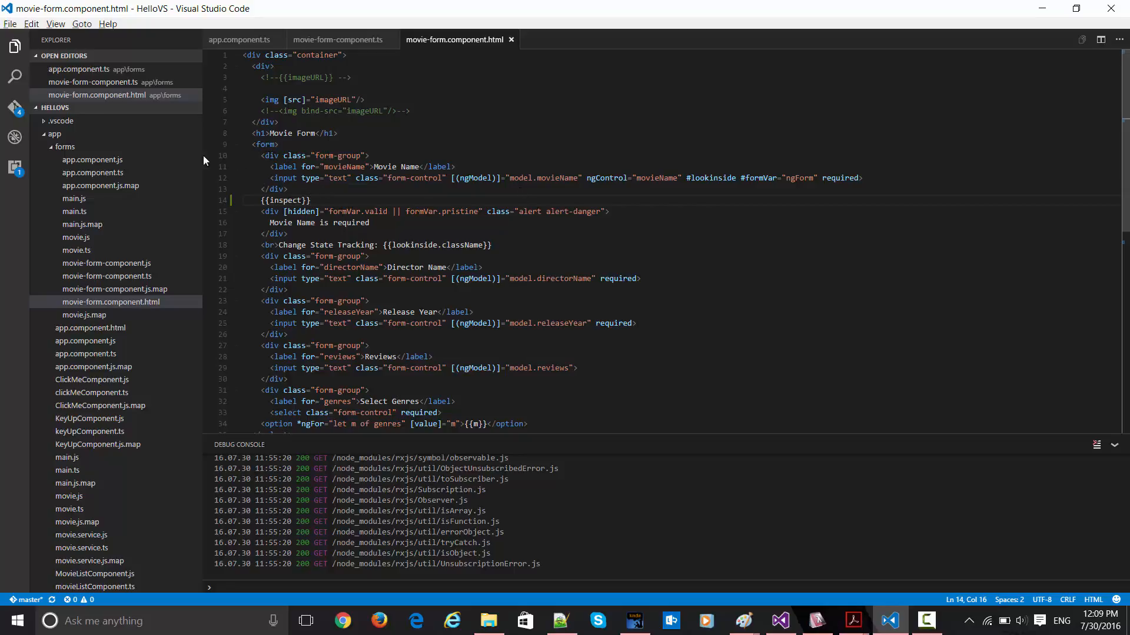
{"action": "left_click", "coordinate": [339, 39]}
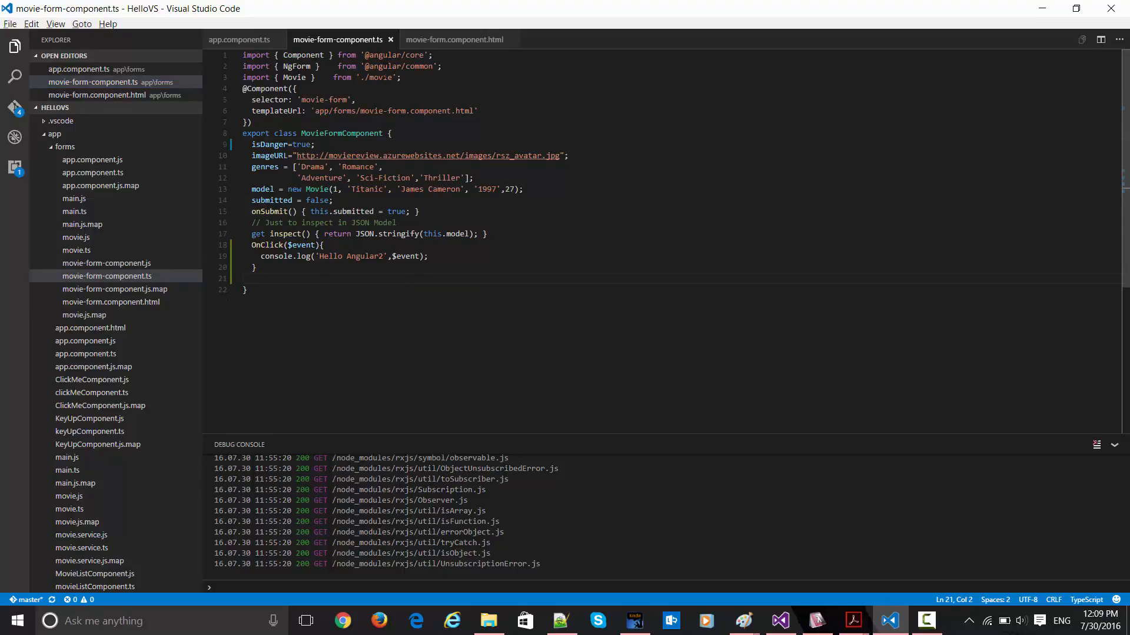
Step: Inspect the Angular imports, movie-form selector and Movie import line in movie-form-component.ts
{"action": "left_click", "coordinate": [439, 65]}
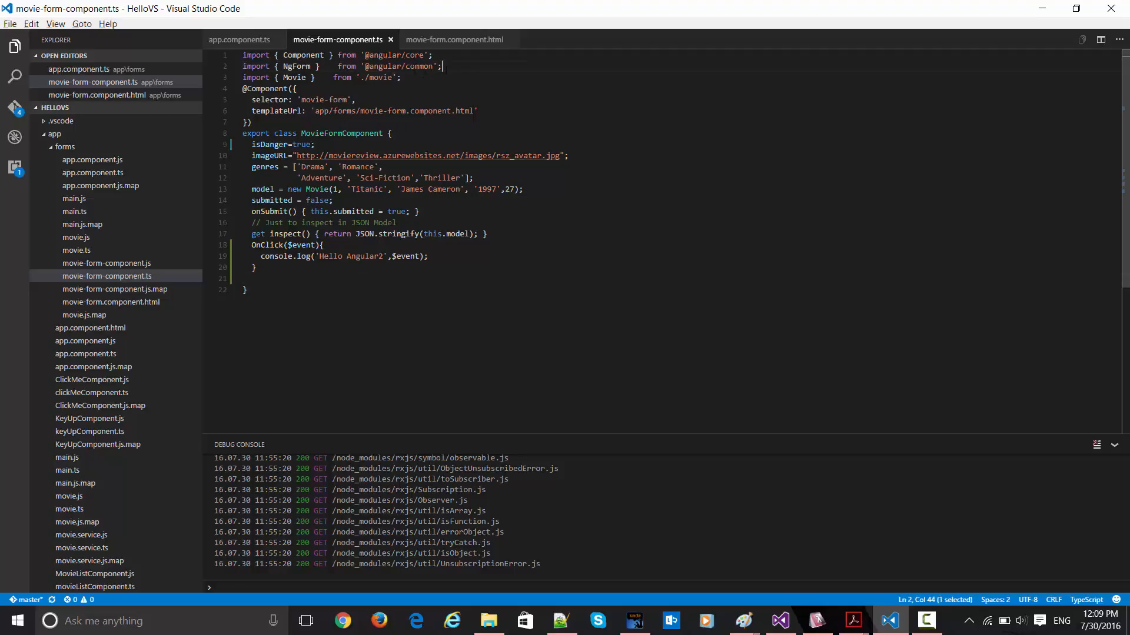
{"action": "left_click", "coordinate": [294, 88]}
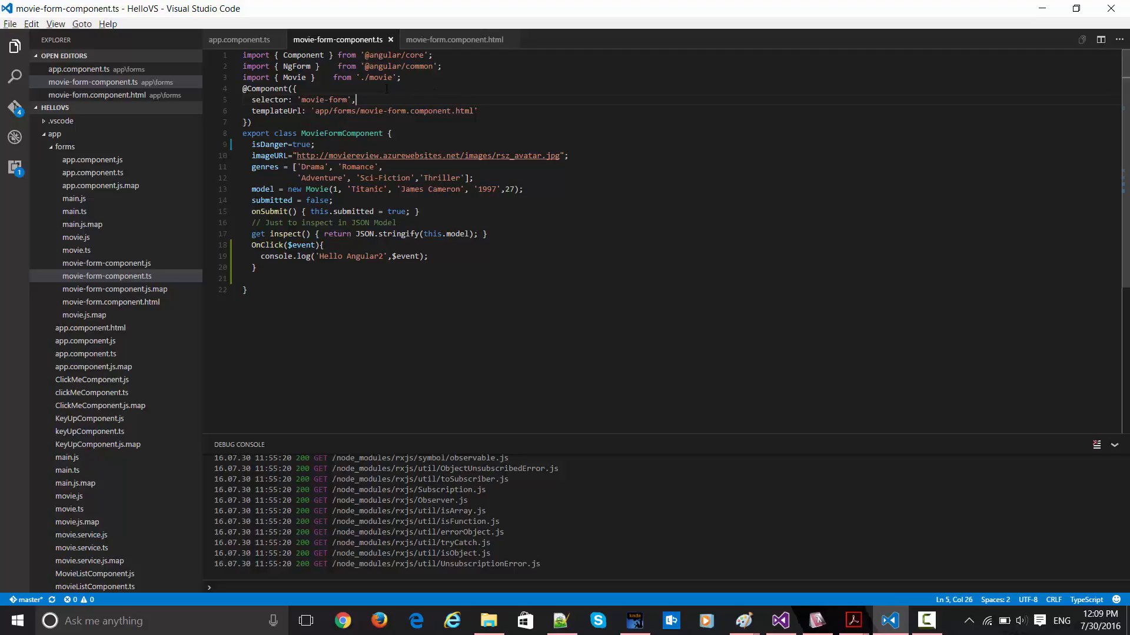
{"action": "double_click", "coordinate": [417, 66]}
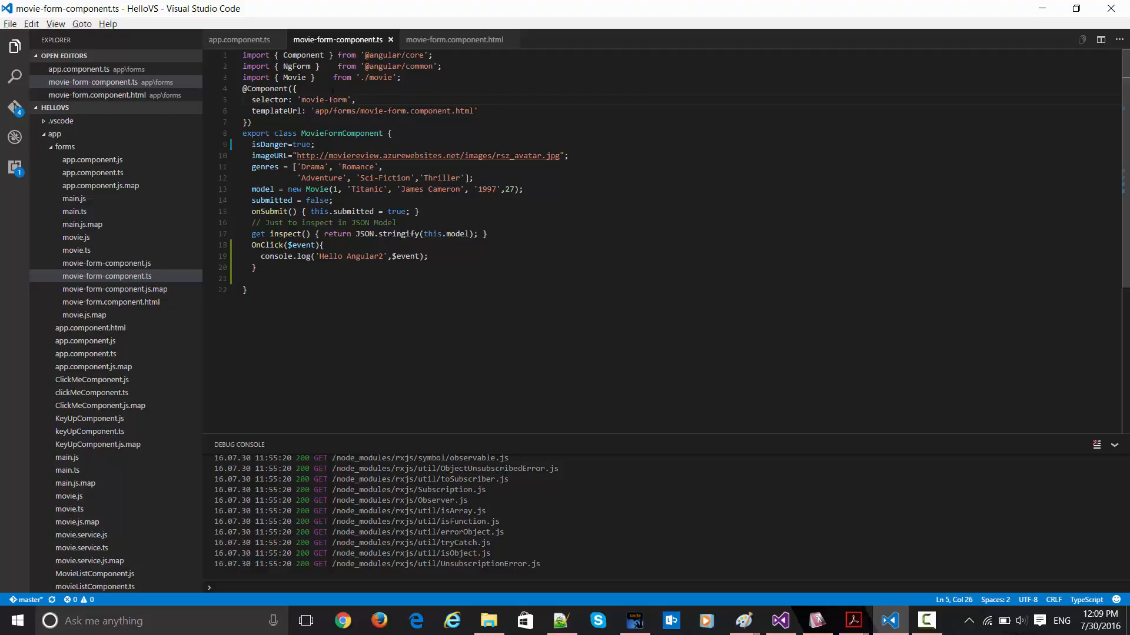
{"action": "left_click", "coordinate": [293, 88]}
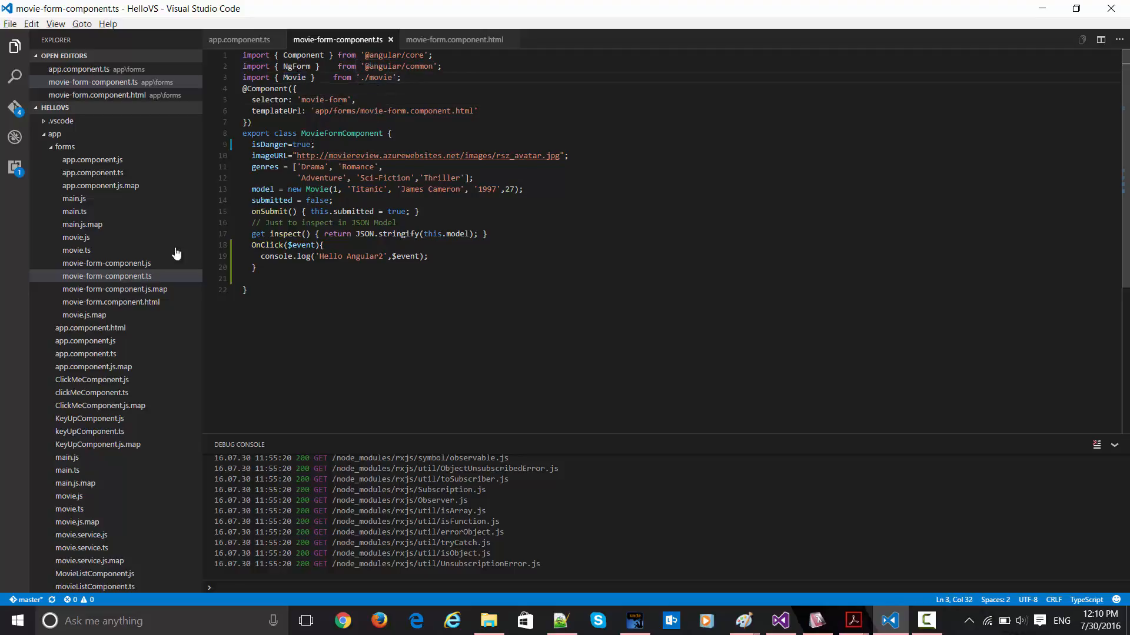
{"action": "mouse_move", "coordinate": [88, 257]}
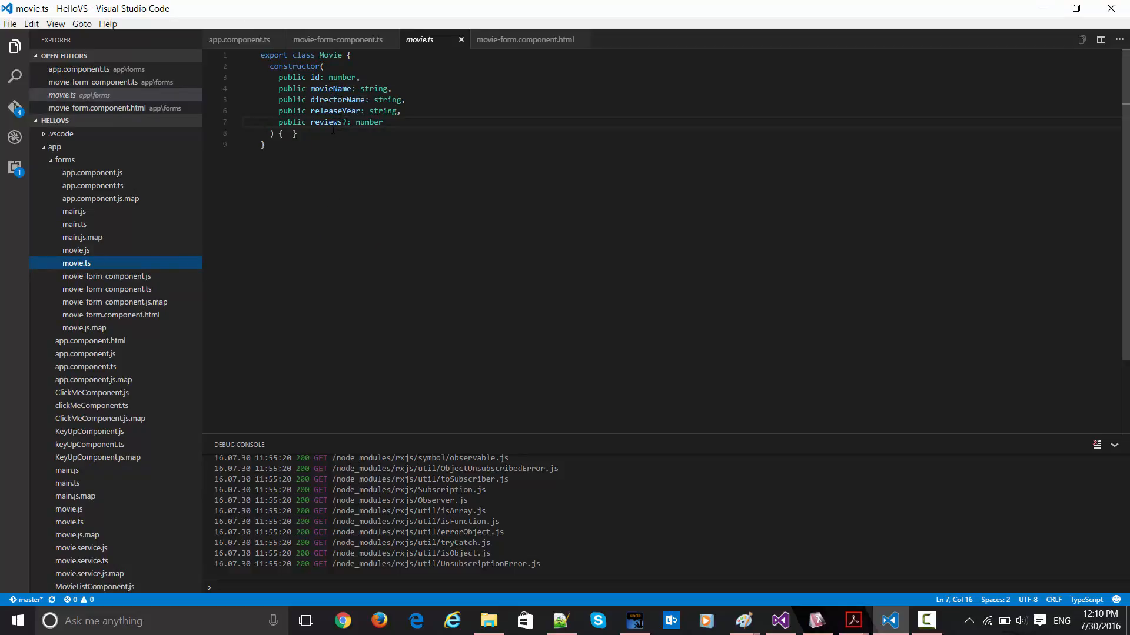
Step: Recheck ngModel in the template's name field binding, then return to movie-form-component.ts
{"action": "left_click", "coordinate": [338, 39]}
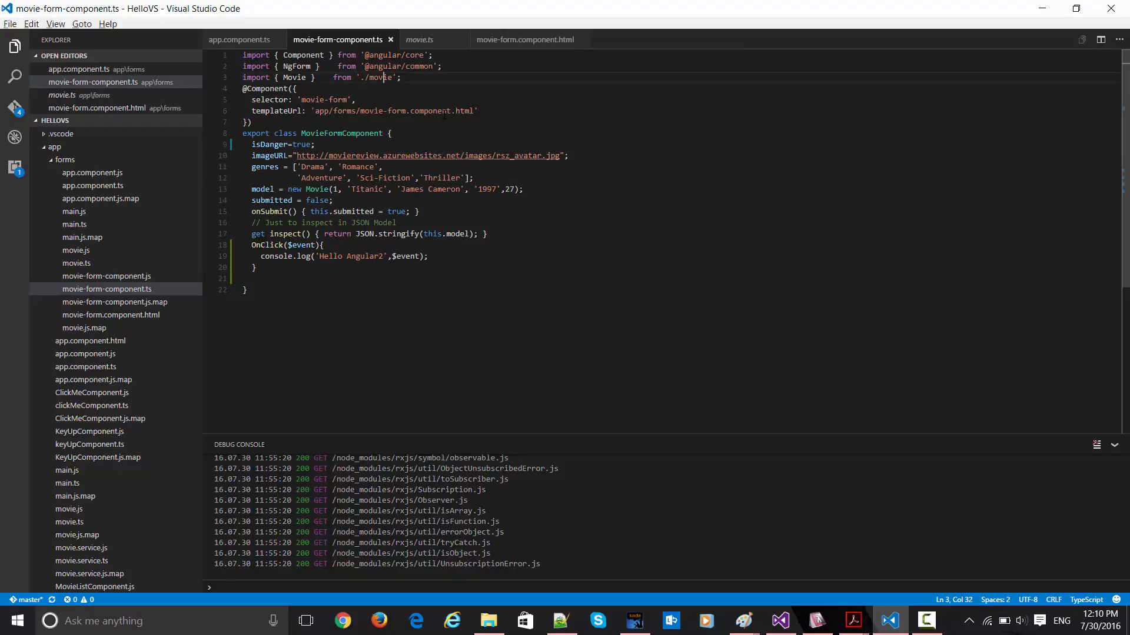
{"action": "left_click", "coordinate": [526, 40]}
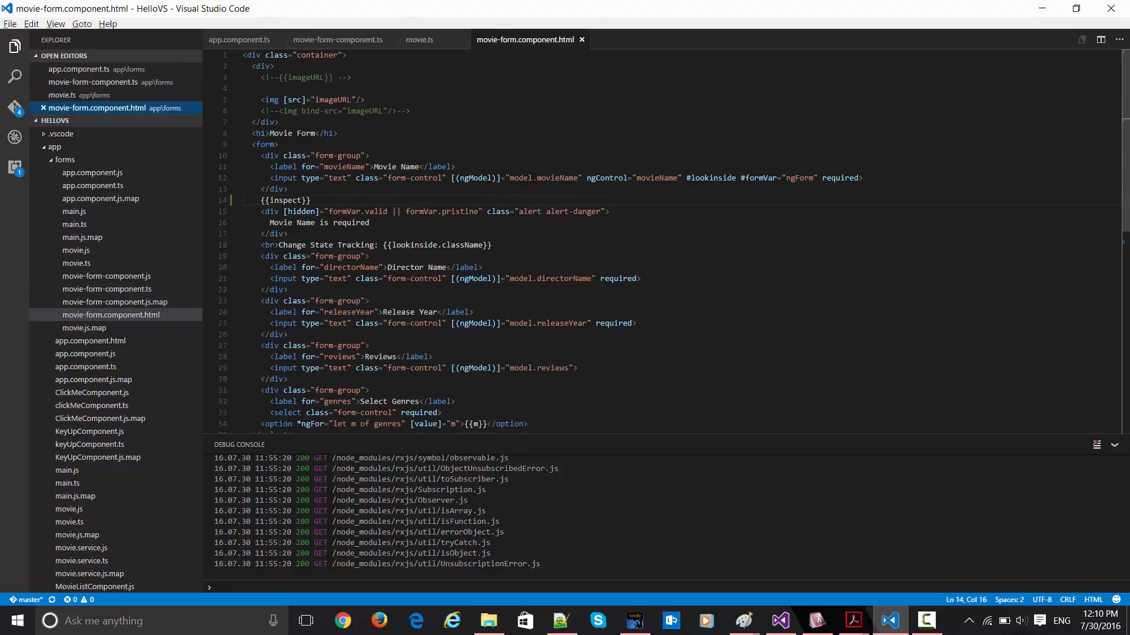
{"action": "double_click", "coordinate": [472, 177]}
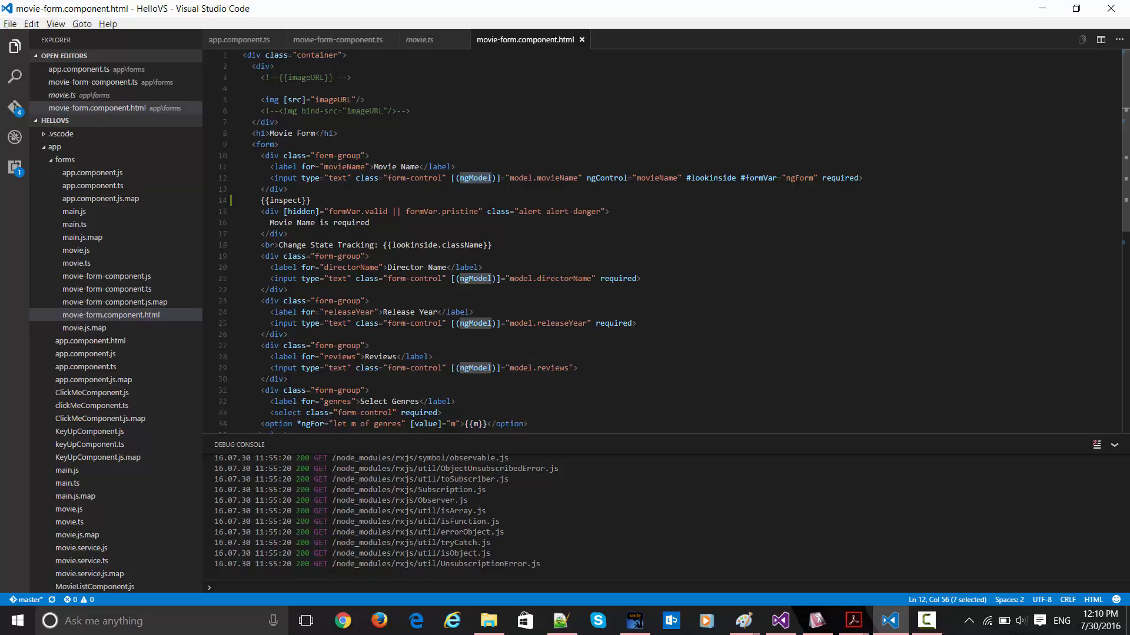
{"action": "left_click", "coordinate": [338, 40]}
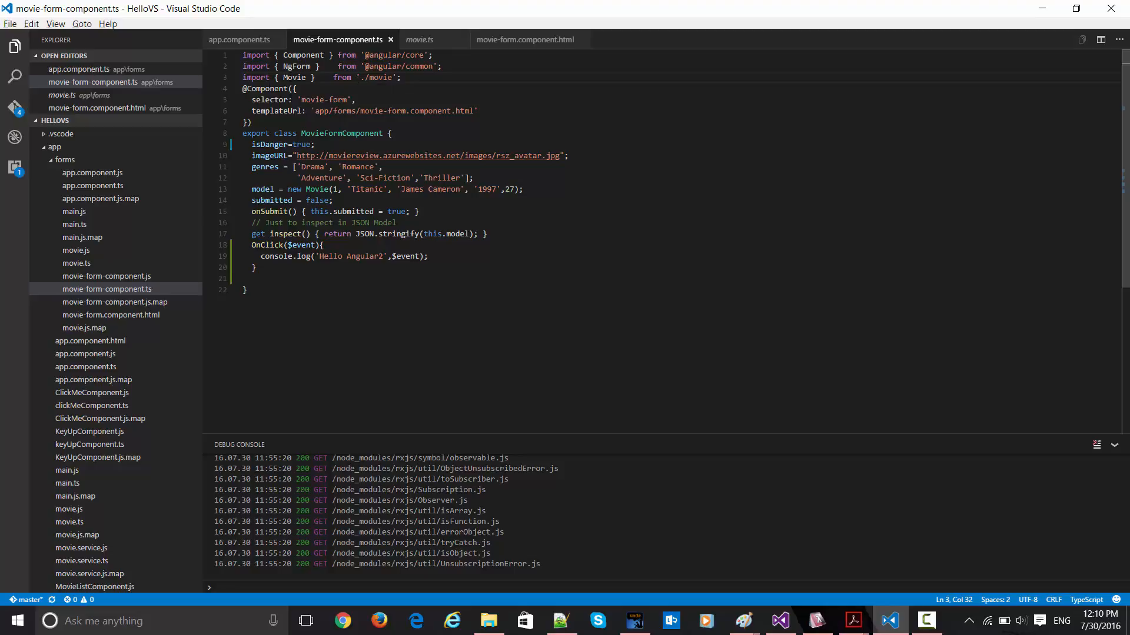
{"action": "left_click", "coordinate": [246, 290]}
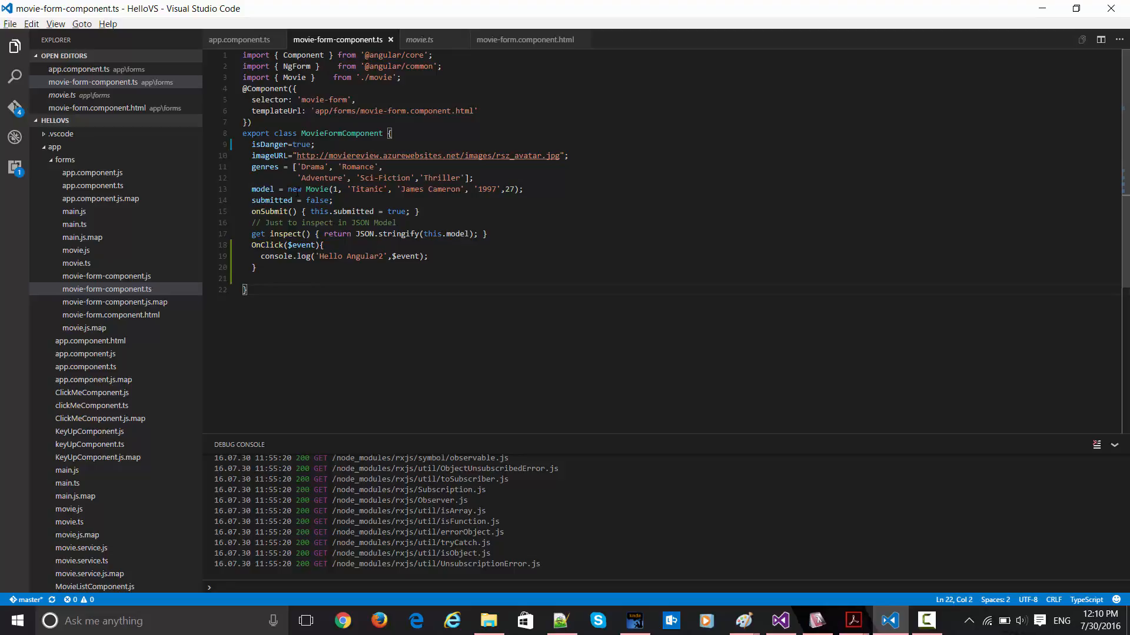
{"action": "left_click_drag", "start_coordinate": [346, 189], "coordinate": [517, 189]}
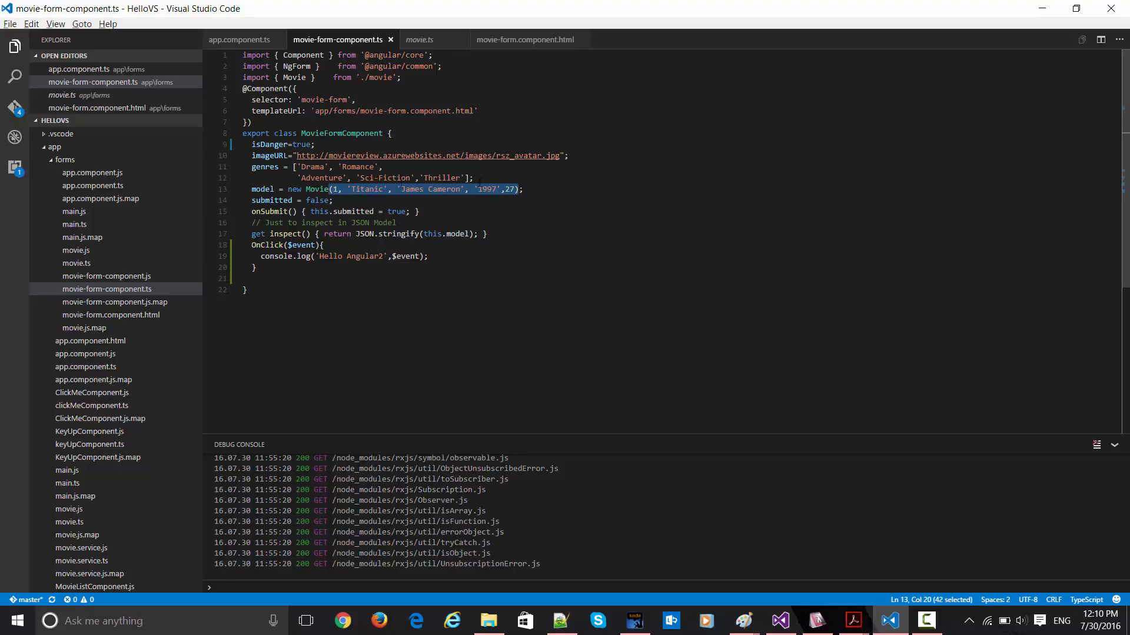
{"action": "left_click", "coordinate": [331, 200]}
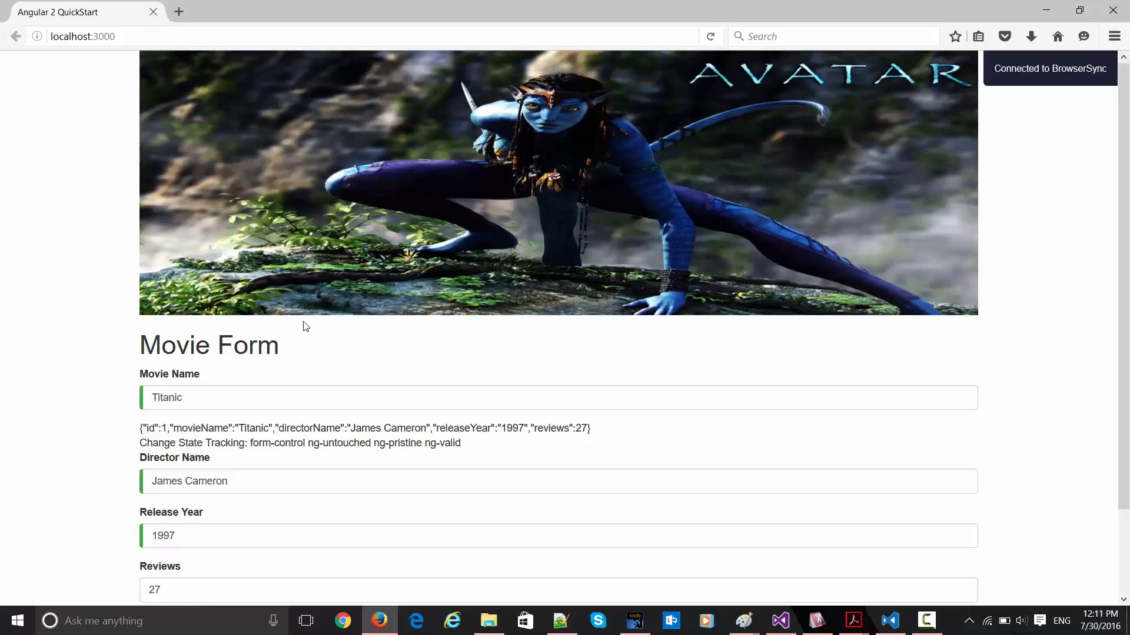
Step: Scroll down the localhost:3000 page to the Movie Form fields and JSON output
{"action": "scroll", "scroll_direction": "down", "scroll_amount": 3}
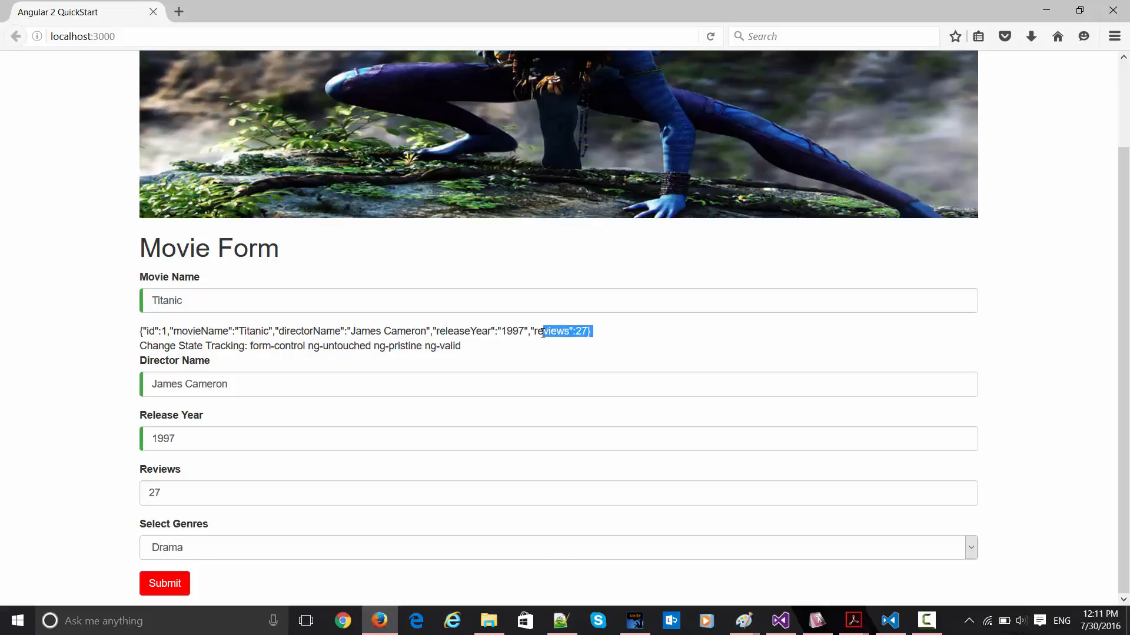
{"action": "mouse_move", "coordinate": [306, 328]}
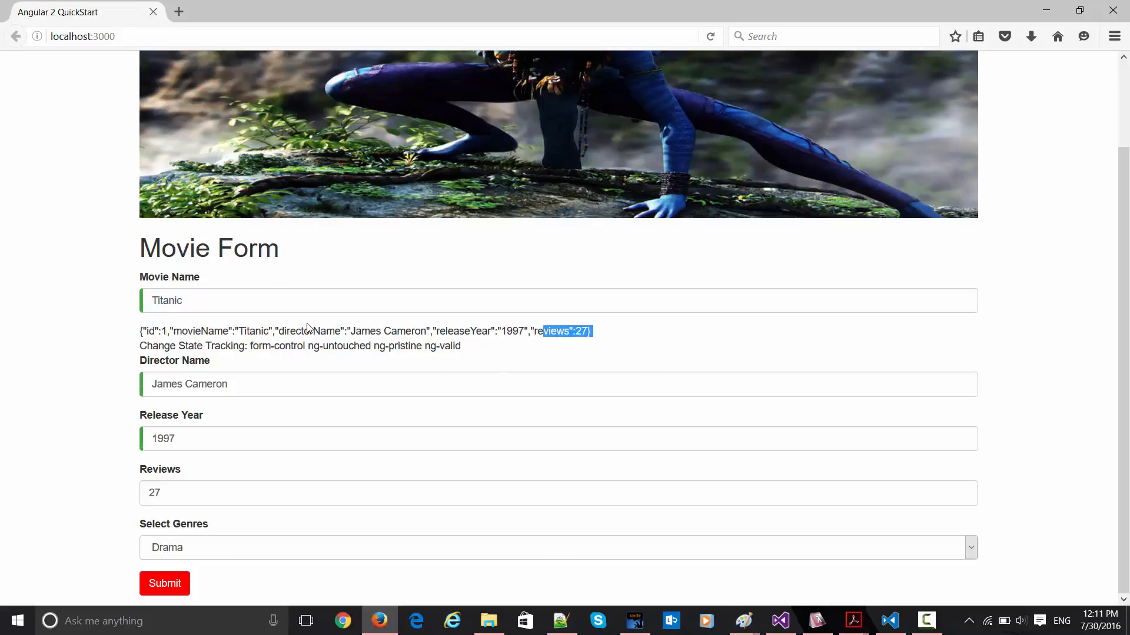
{"action": "mouse_move", "coordinate": [449, 359]}
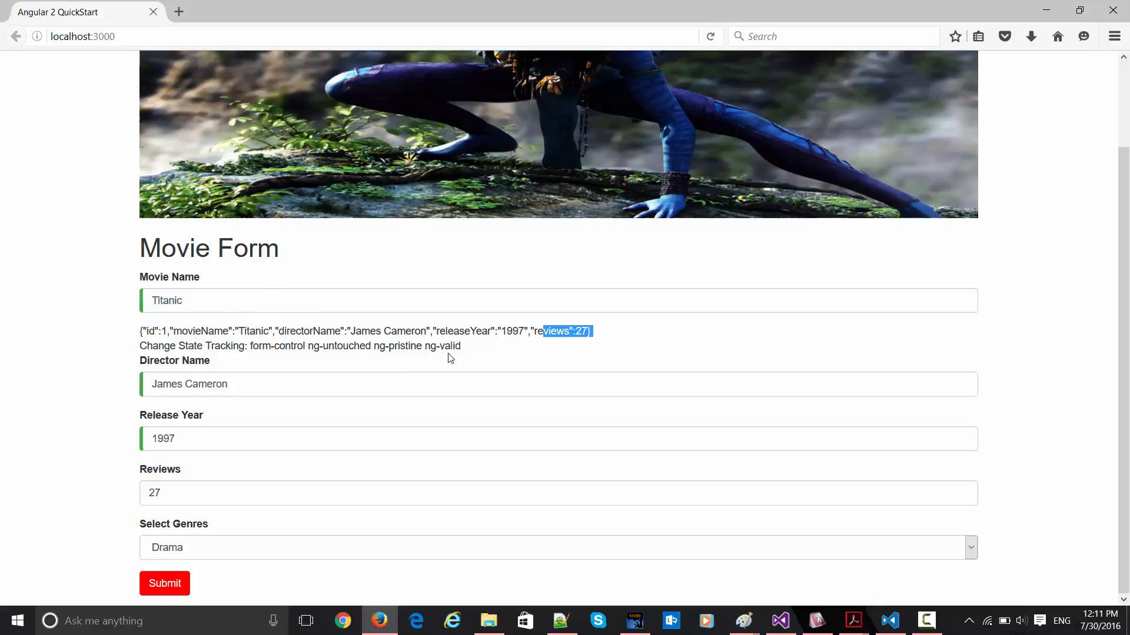
{"action": "mouse_move", "coordinate": [488, 356]}
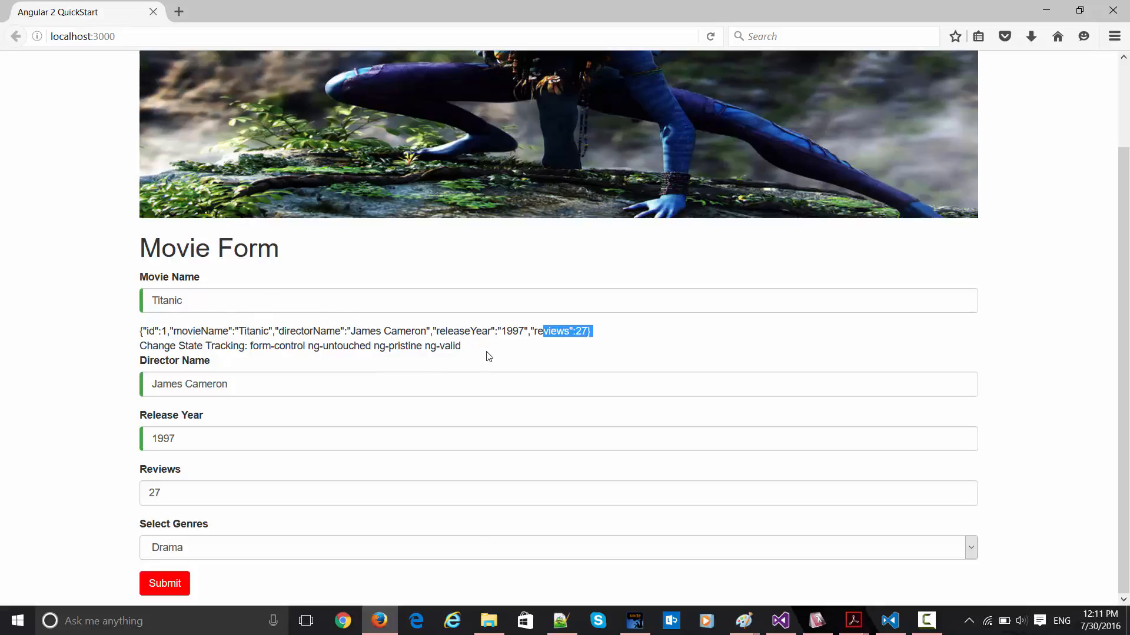
{"action": "mouse_move", "coordinate": [463, 347]}
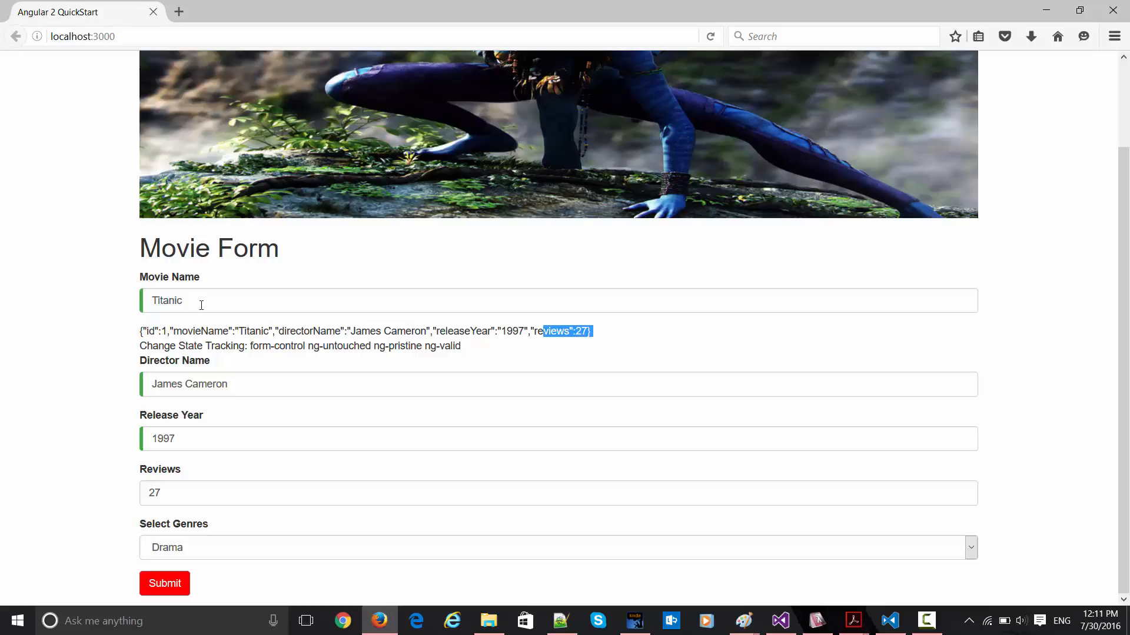
Step: Delete letters from the Movie Name field so it reads 'Tita'
{"action": "left_click", "coordinate": [504, 301]}
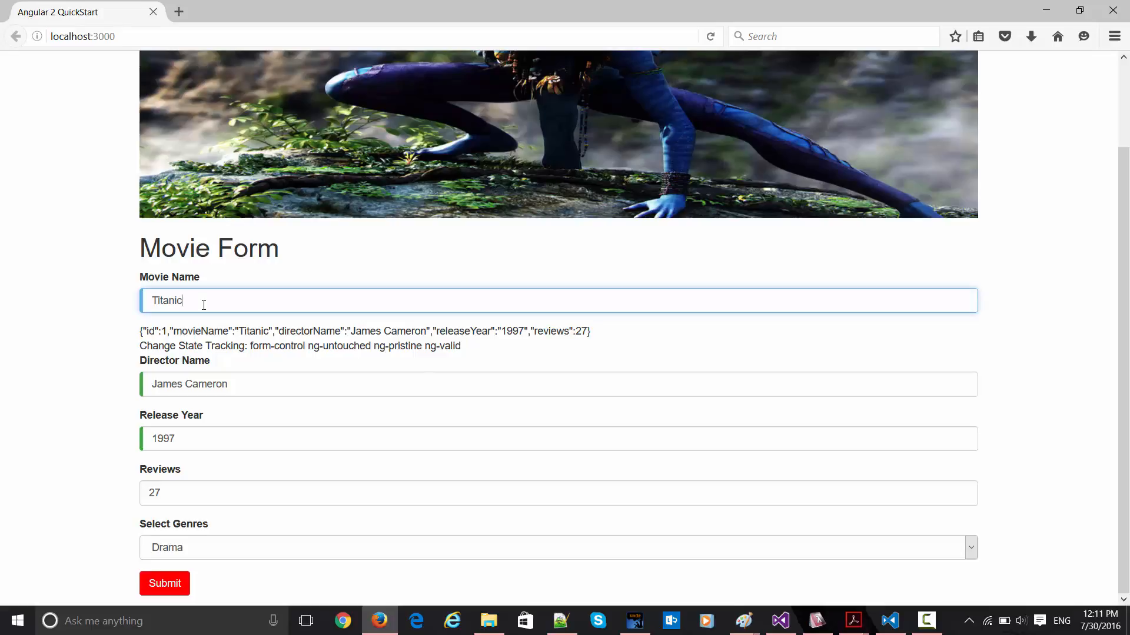
{"action": "key", "text": "BackSpace"}
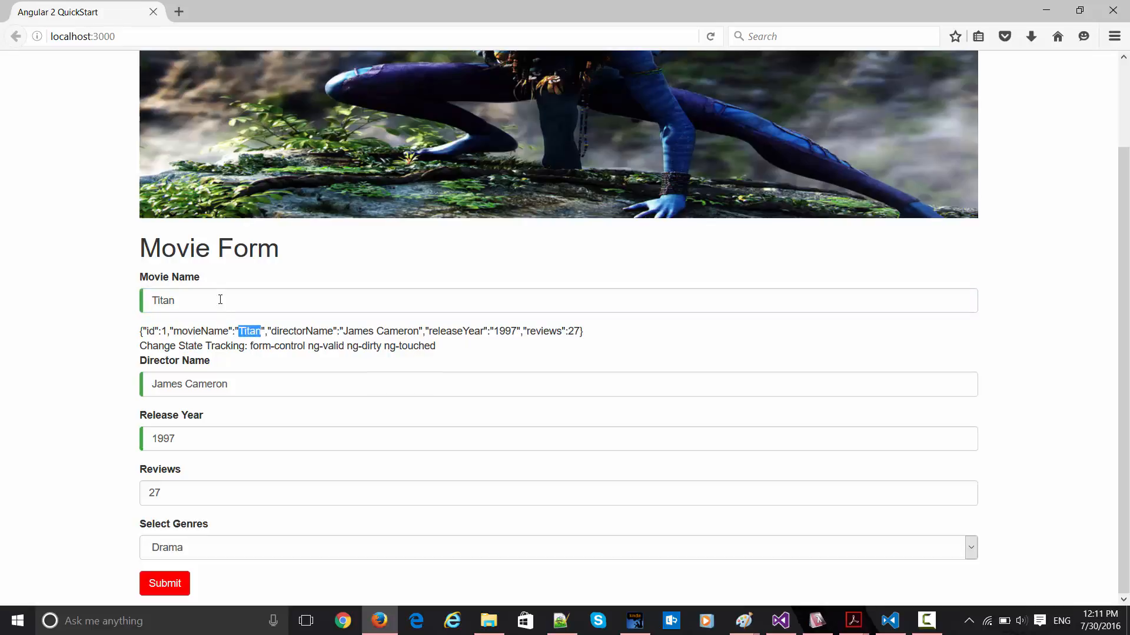
{"action": "key", "text": "Backspace"}
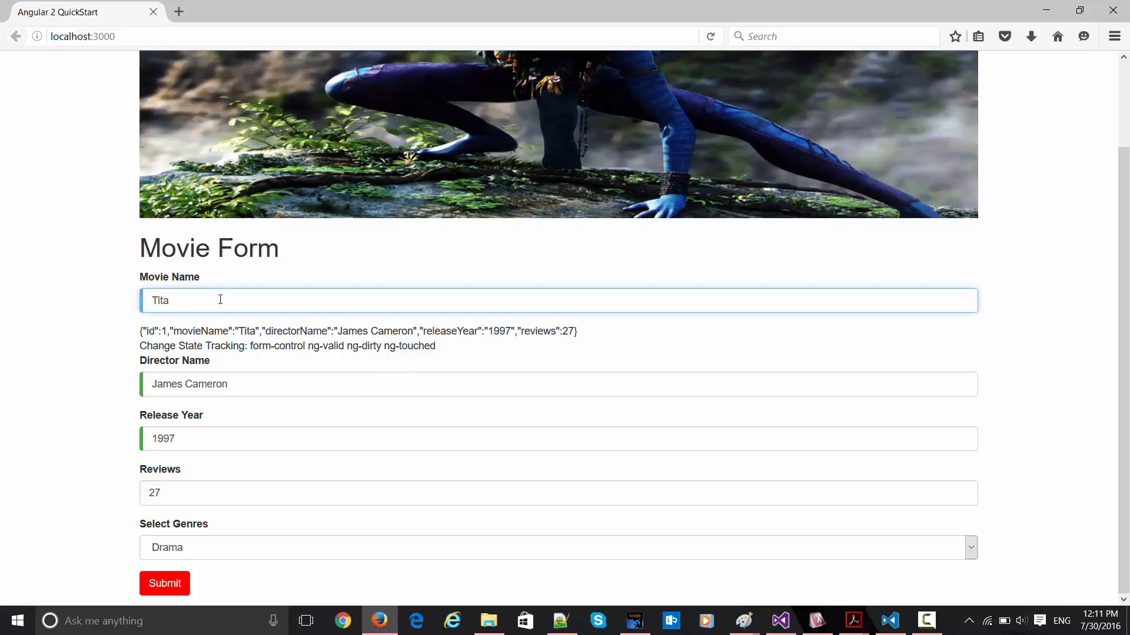
{"action": "mouse_move", "coordinate": [503, 353]}
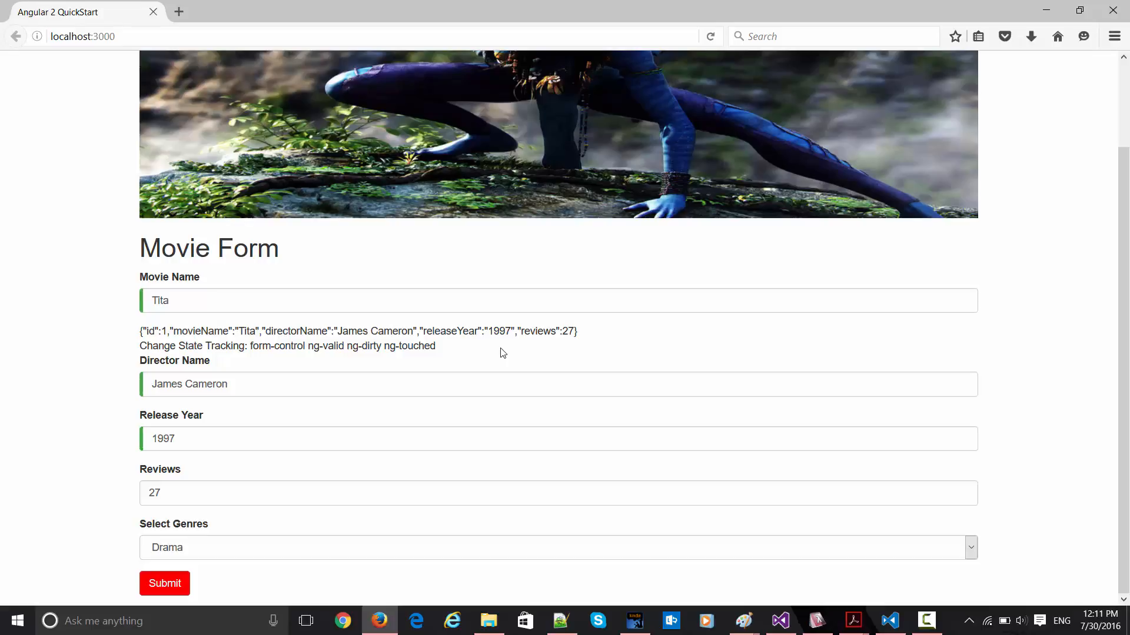
{"action": "mouse_move", "coordinate": [193, 587]}
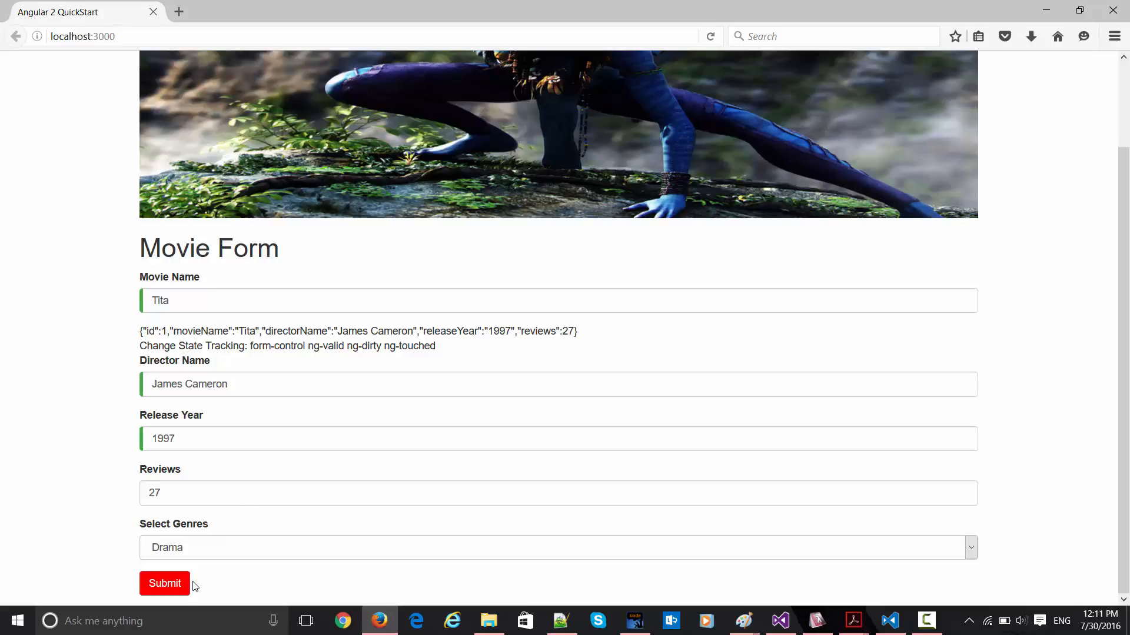
{"action": "mouse_move", "coordinate": [473, 321]}
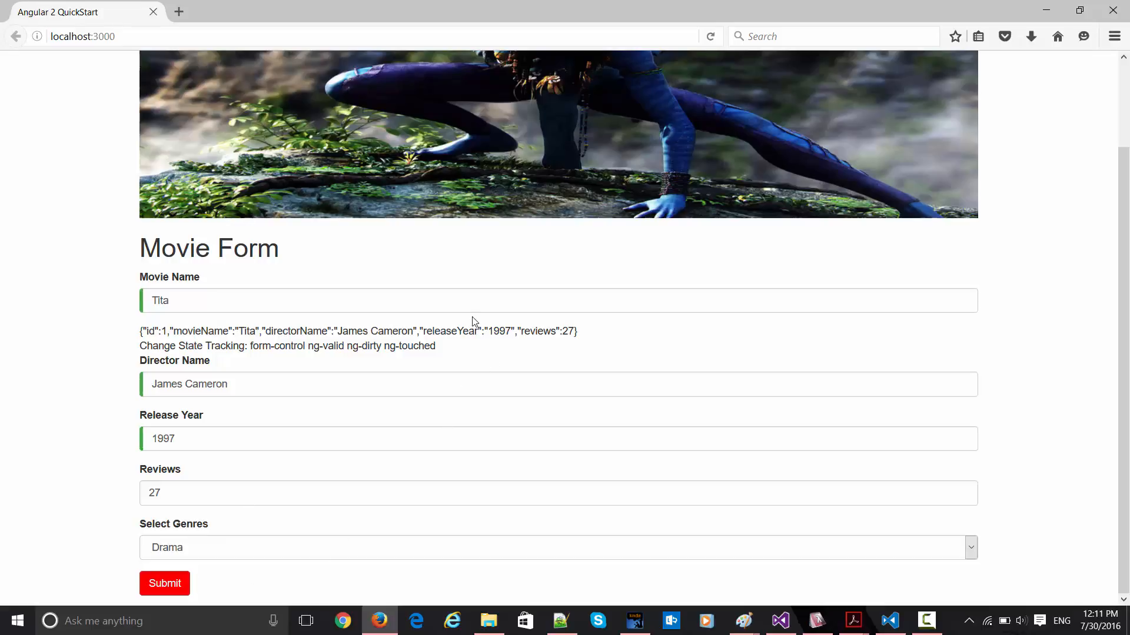